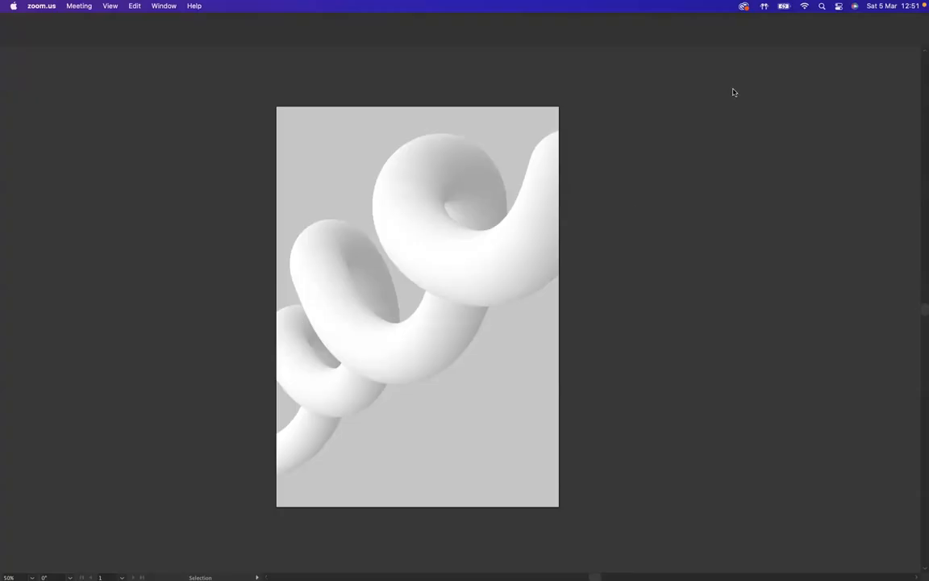
mouse_move(693, 212)
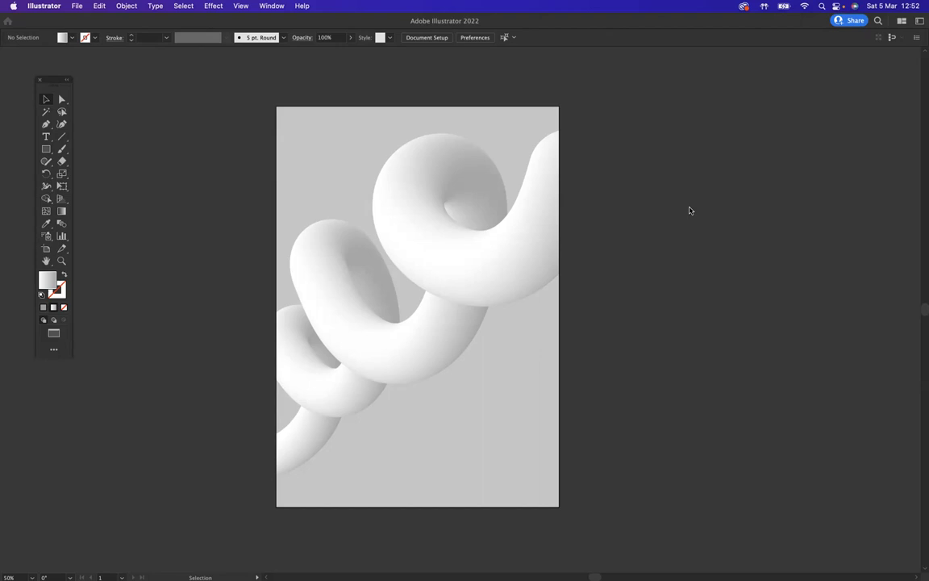
mouse_move(39, 300)
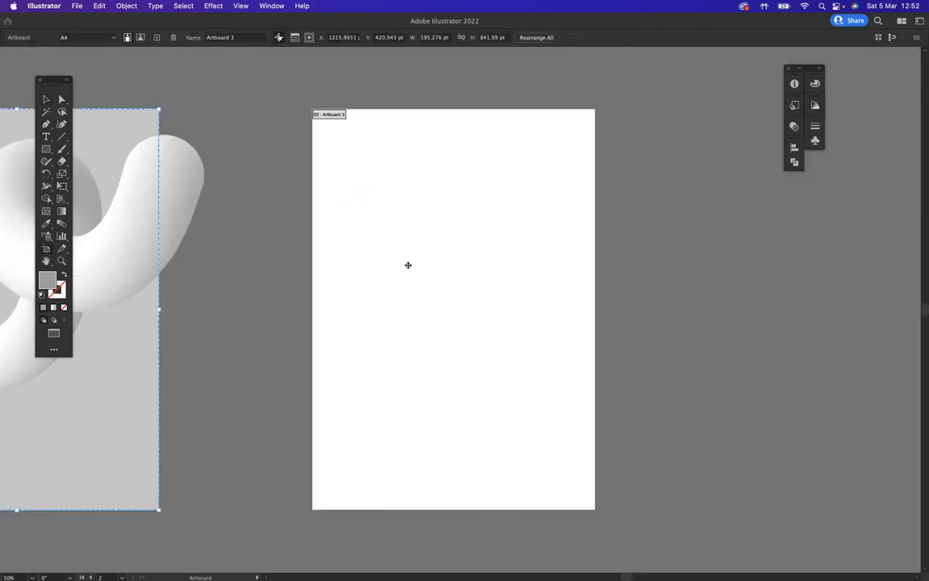
Step: Draw a rectangle covering the whole new artboard as a background
left_click_drag(406, 264, 497, 261)
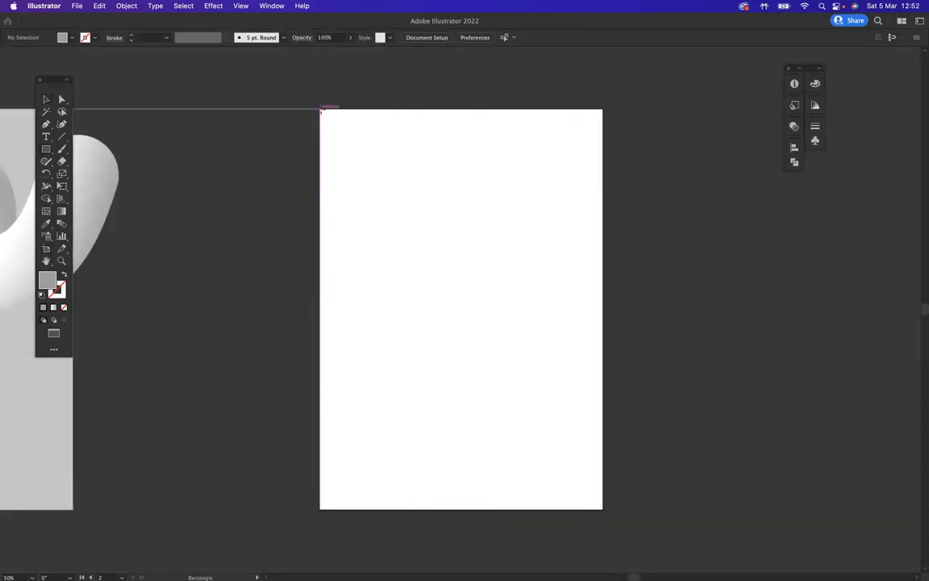
left_click_drag(320, 107, 601, 503)
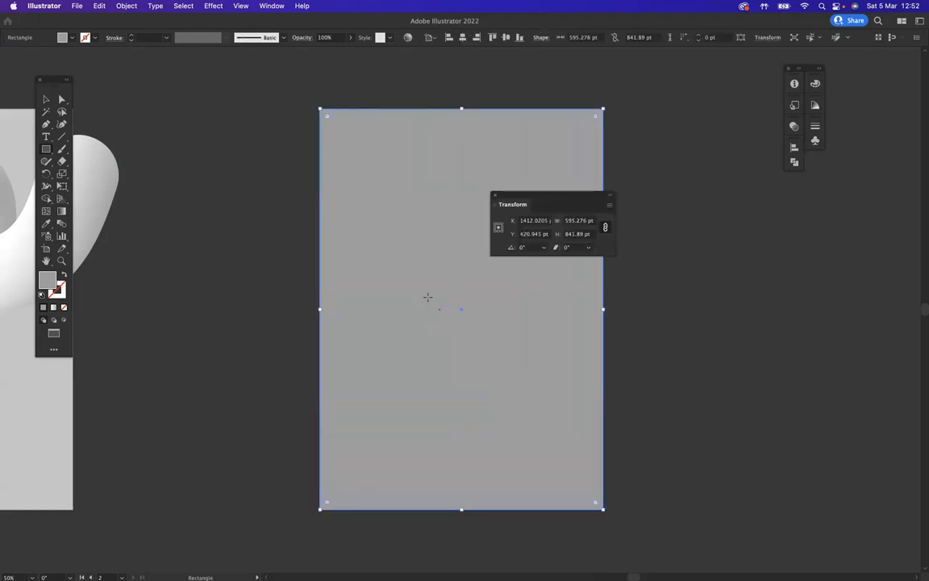
left_click(495, 196)
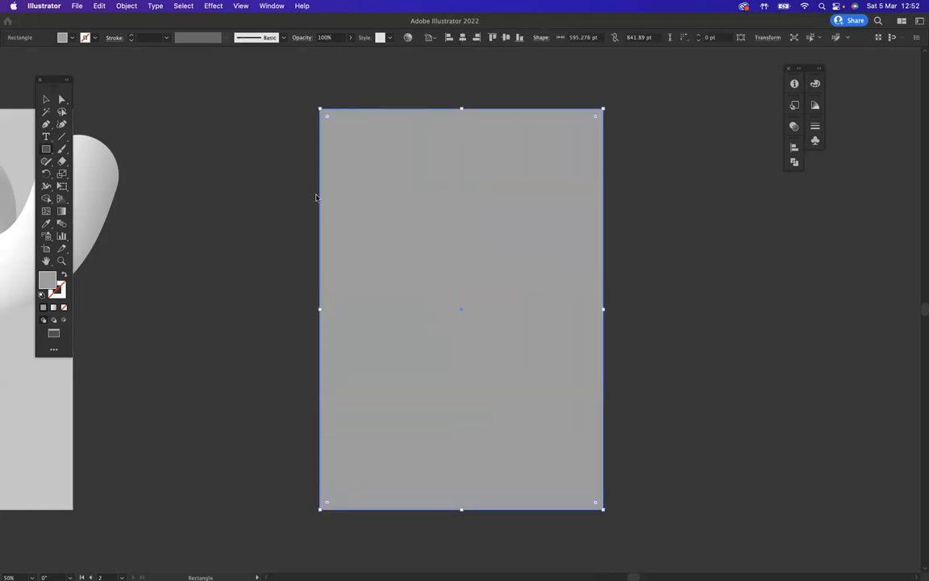
Step: Fill the background rectangle with light gray from the Swatches panel
left_click(271, 6)
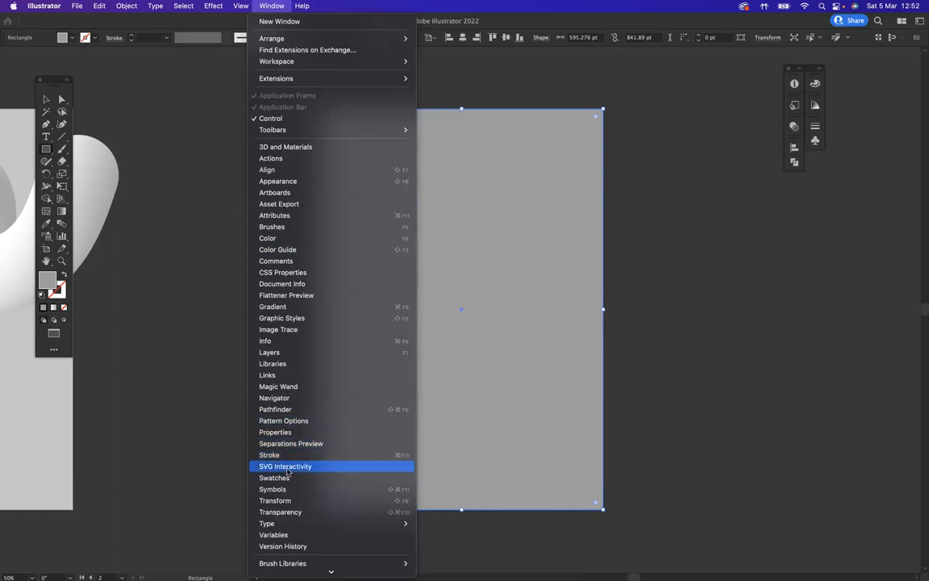
left_click(274, 478)
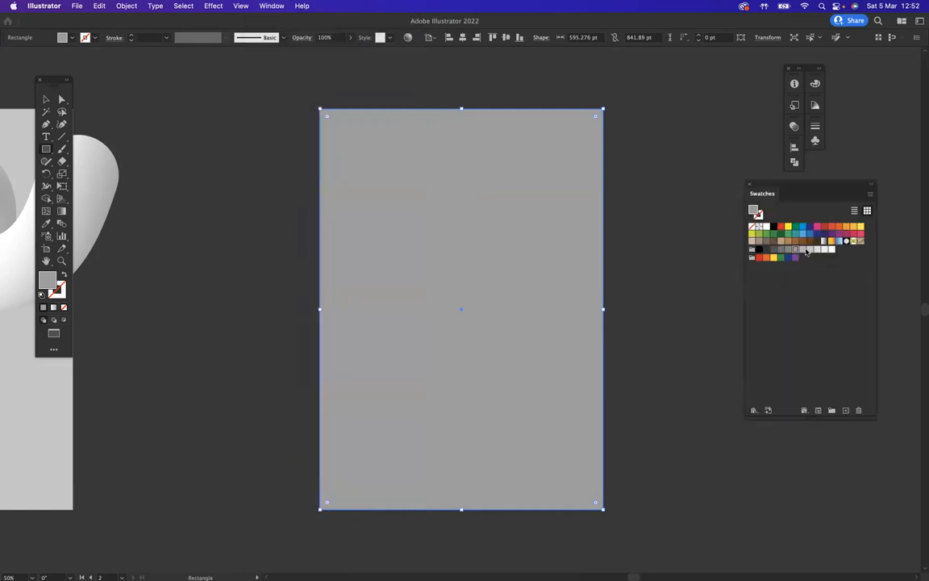
left_click(794, 249)
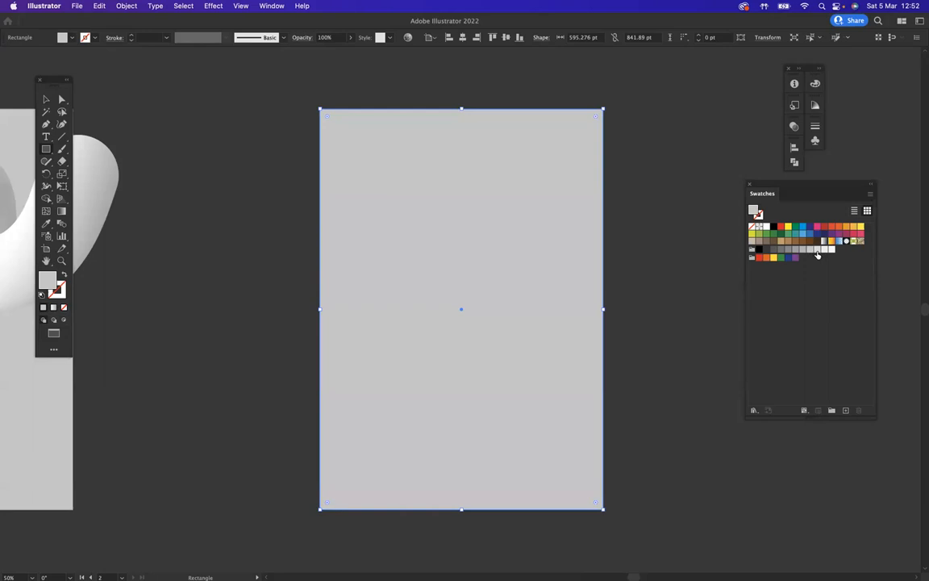
mouse_move(810, 249)
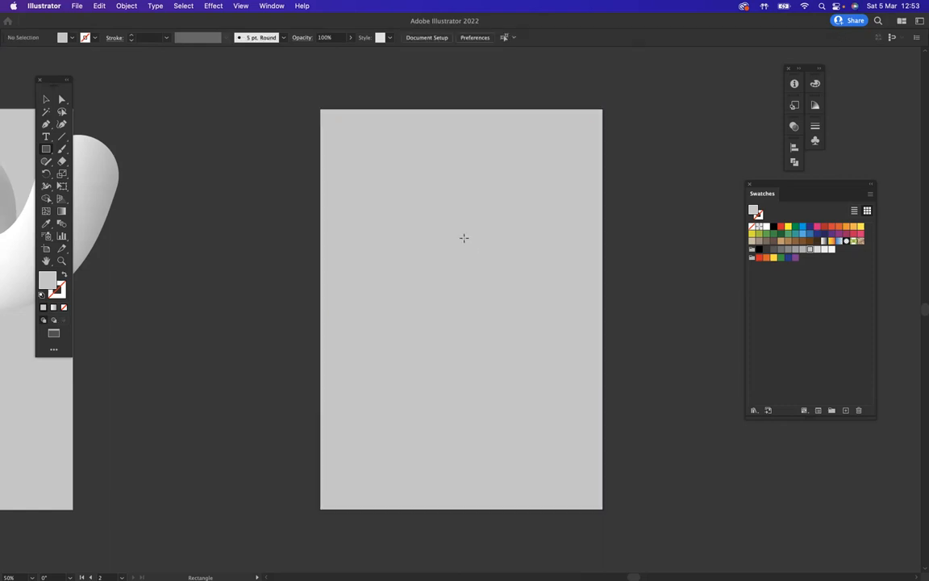
Step: Draw a small circle near the artboard's top-left with the Ellipse tool and give it a gradient fill
left_click_drag(462, 239, 462, 310)
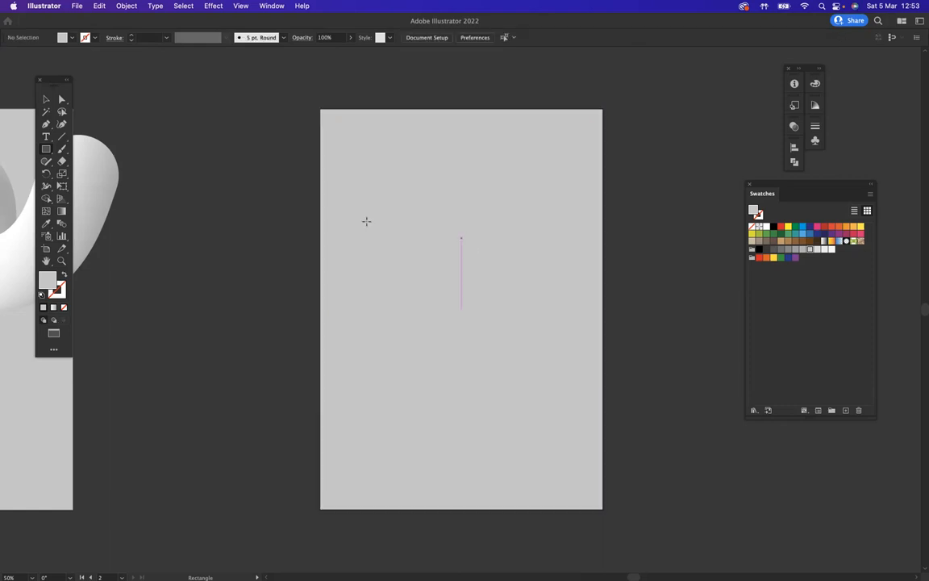
left_click(45, 149)
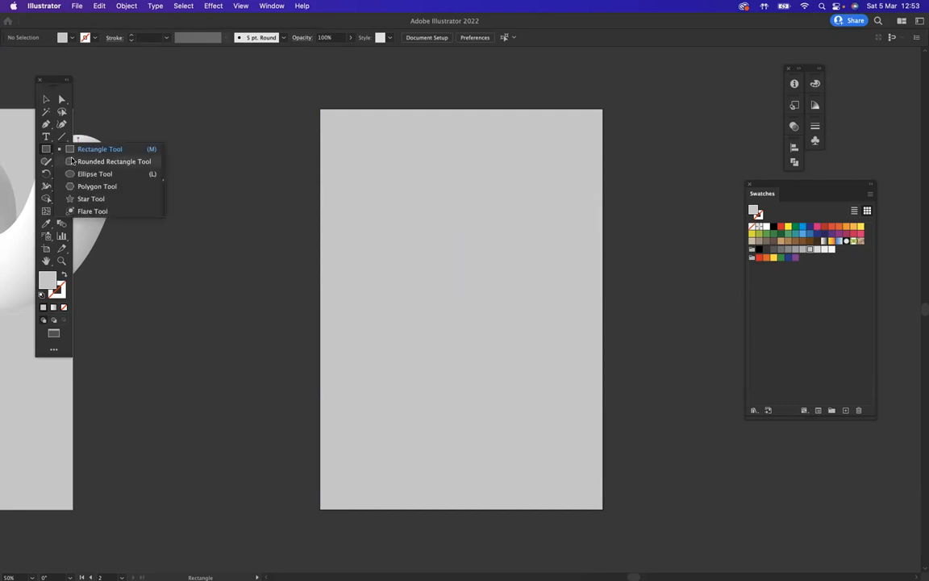
left_click(93, 174)
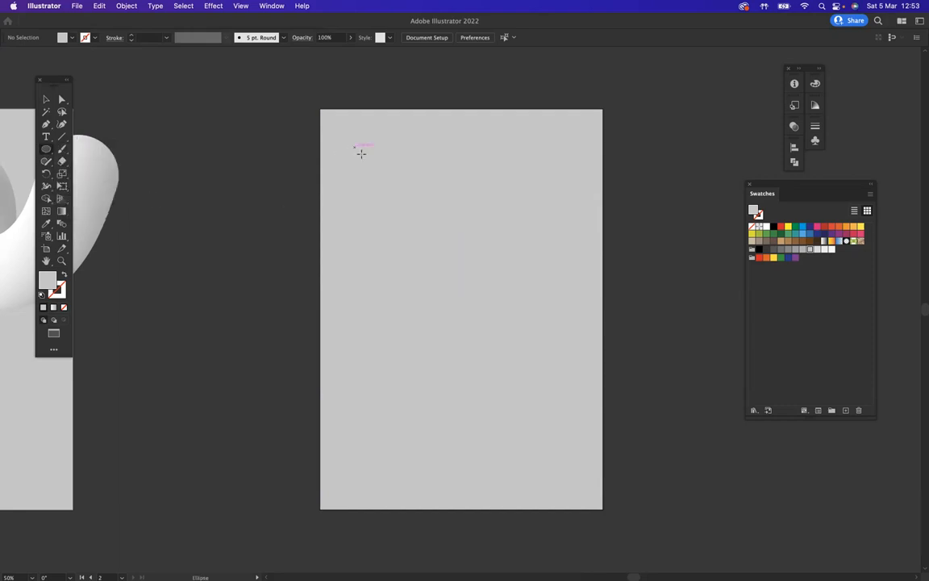
left_click_drag(355, 148, 395, 184)
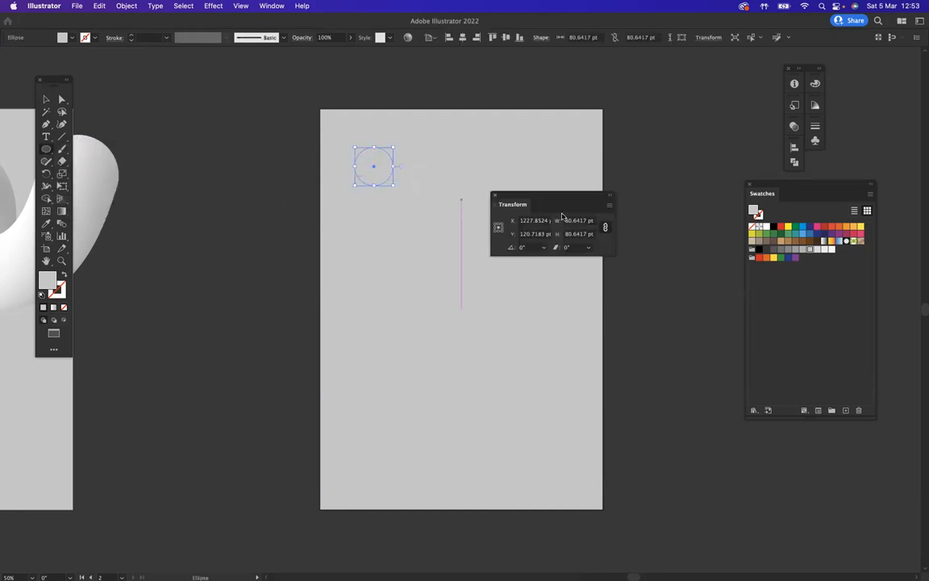
left_click(493, 196)
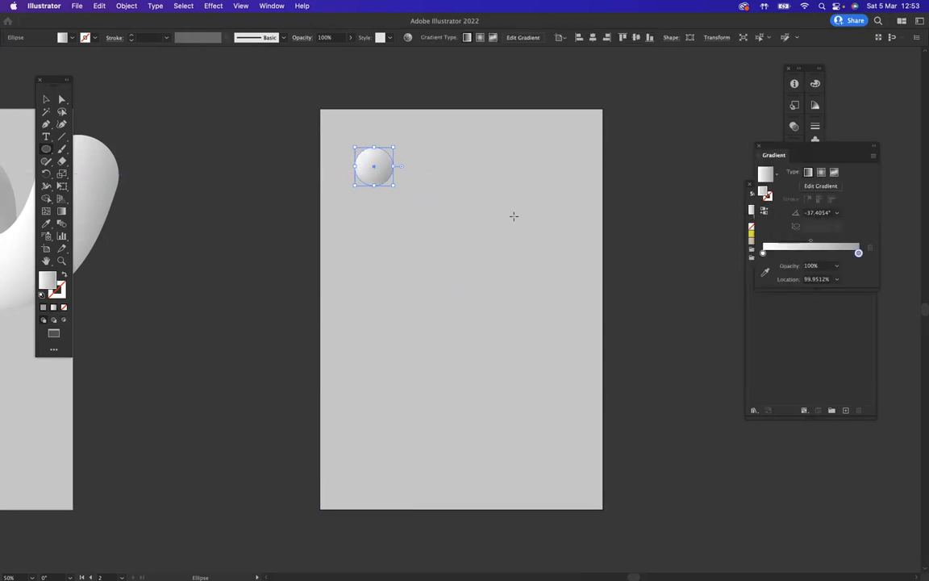
mouse_move(858, 252)
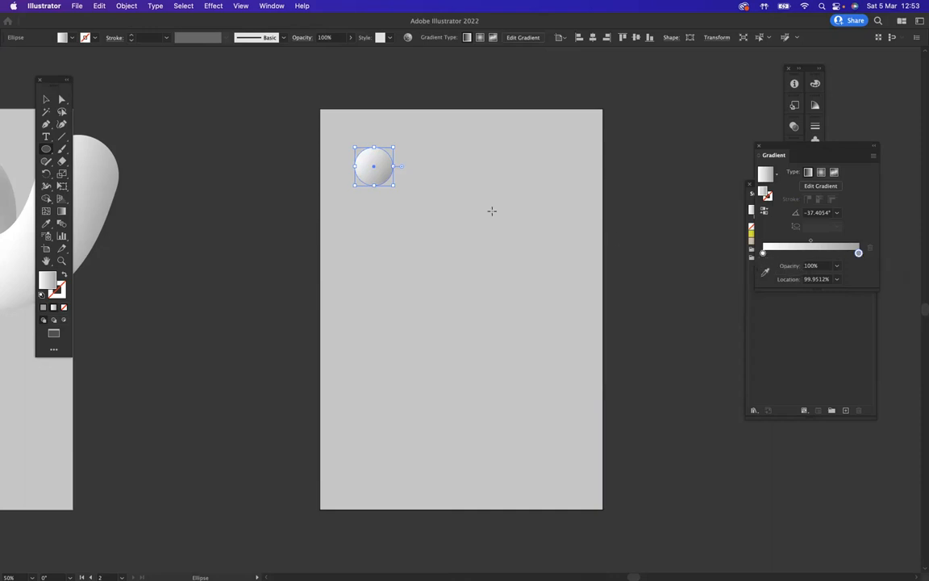
mouse_move(61, 211)
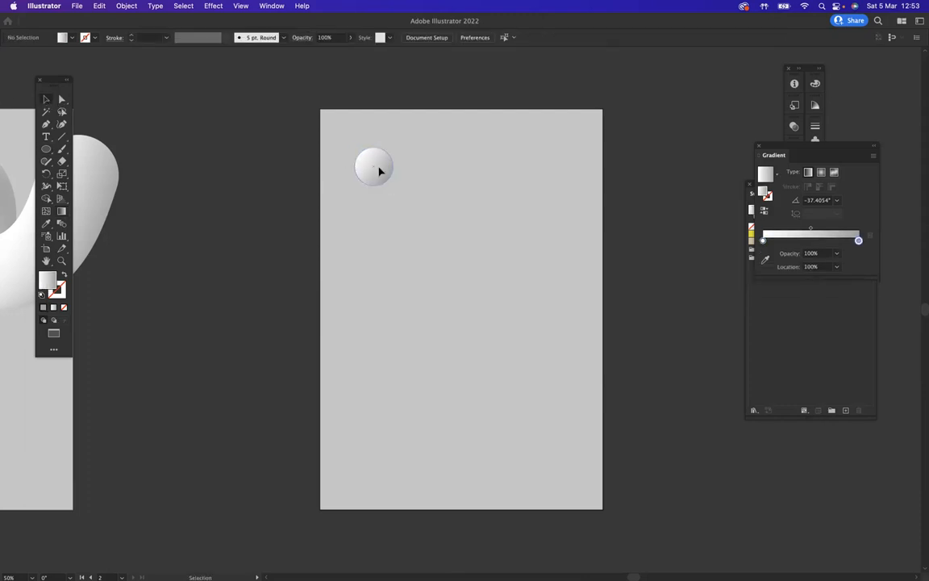
Step: Option-drag a copy of the gradient circle to the artboard's right side and select both circles
left_click(373, 166)
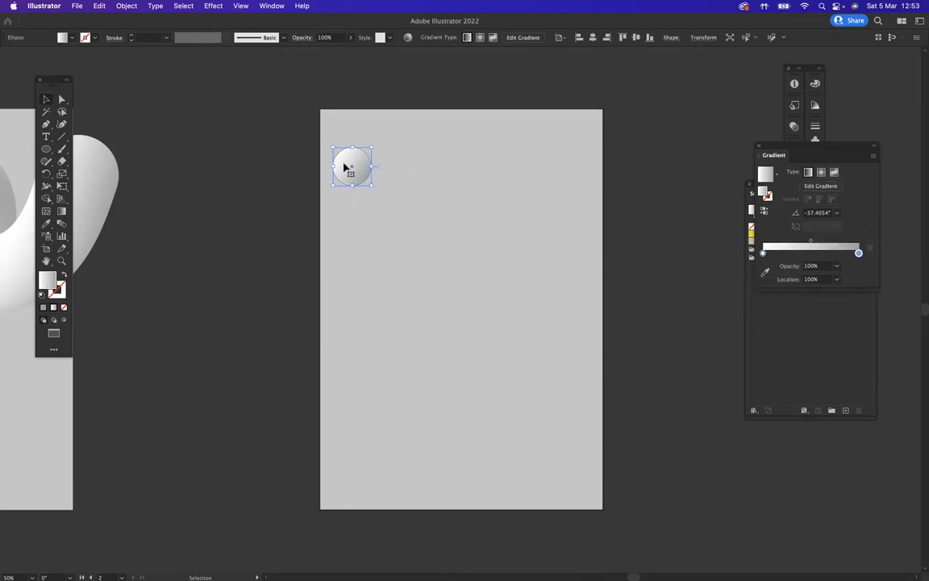
mouse_move(358, 179)
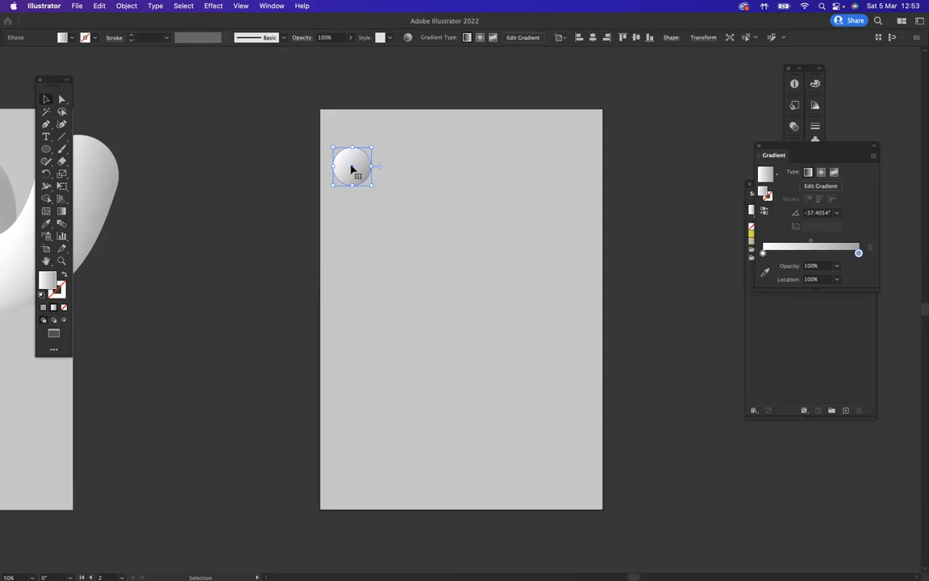
left_click_drag(351, 167, 504, 166)
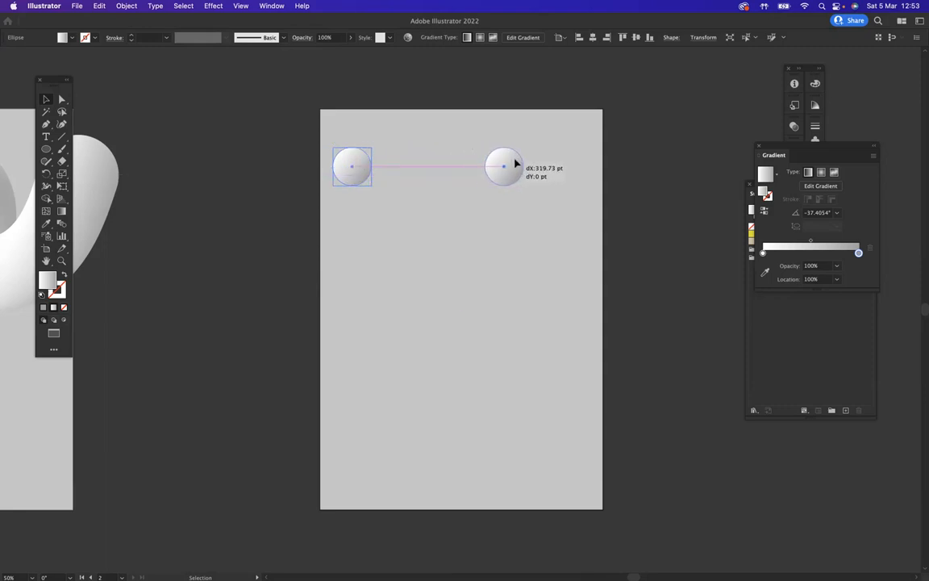
left_click_drag(503, 165, 555, 165)
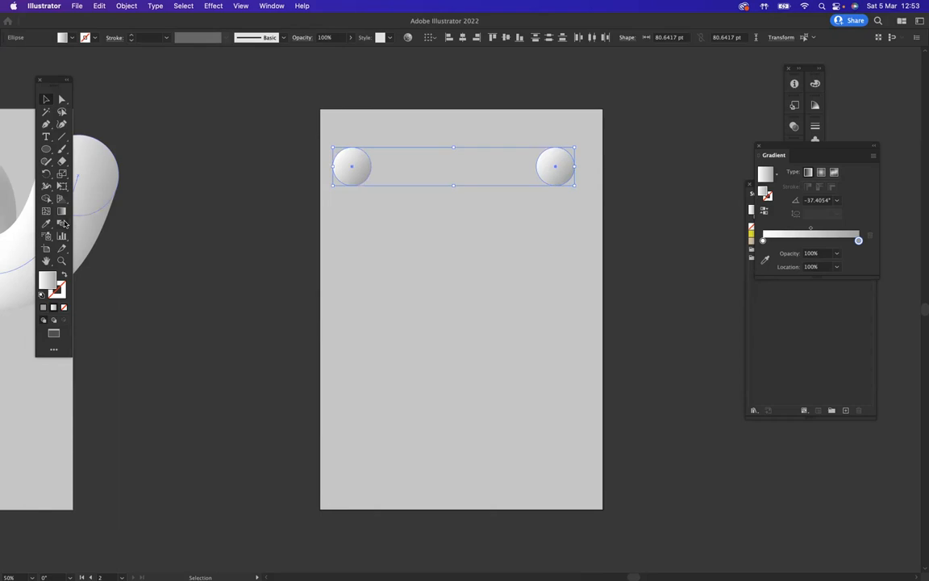
mouse_move(62, 225)
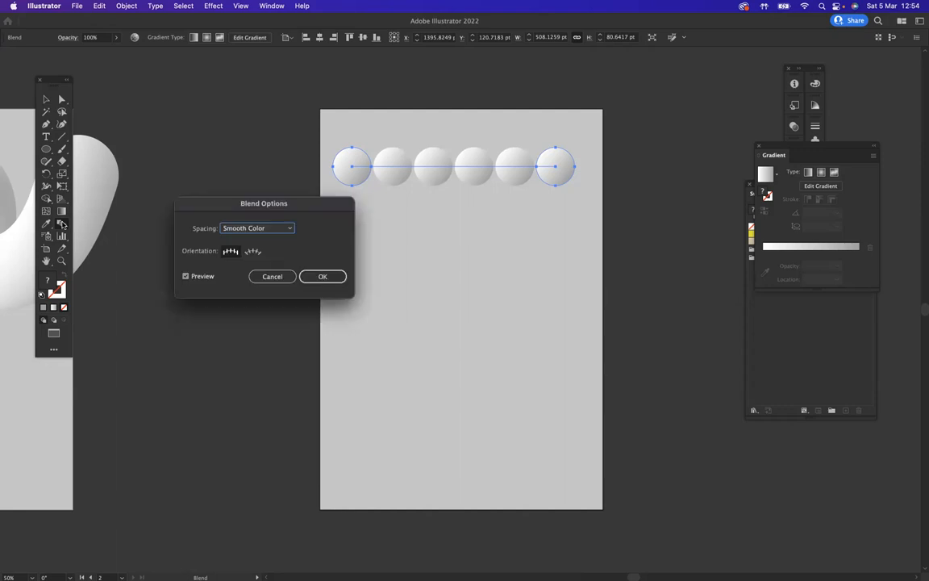
Step: Set Blend Options spacing to Specified Steps with 600 steps and apply it
left_click_drag(265, 203, 334, 233)
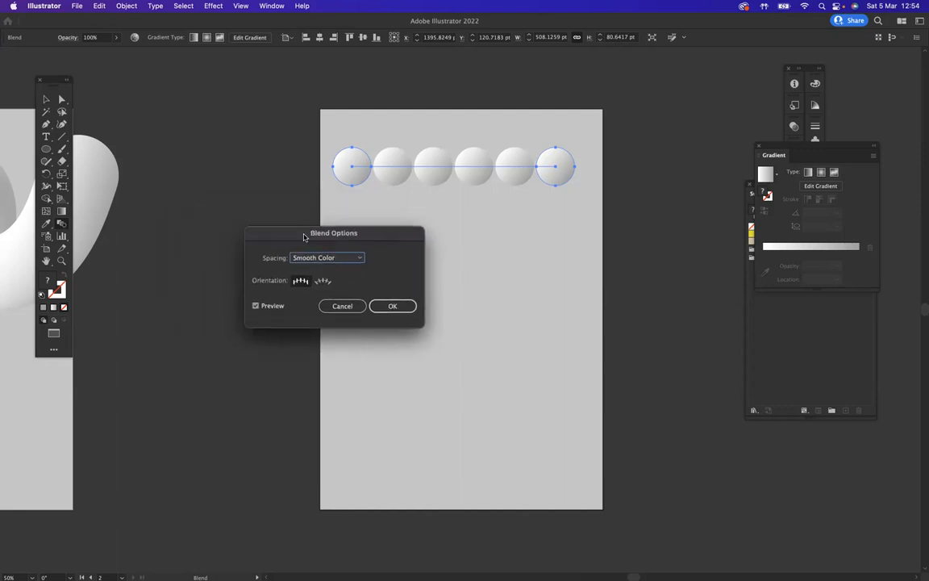
left_click_drag(333, 232, 472, 232)
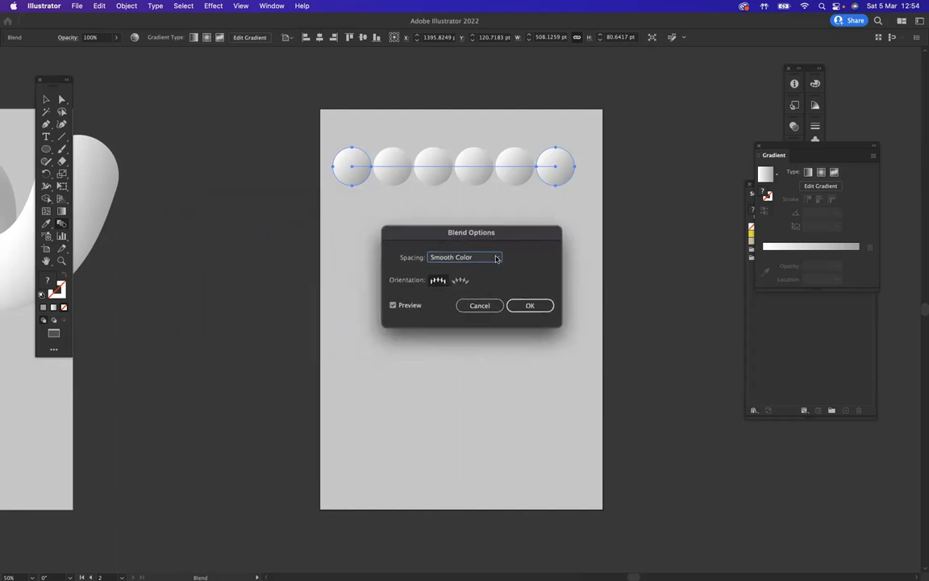
left_click(465, 256)
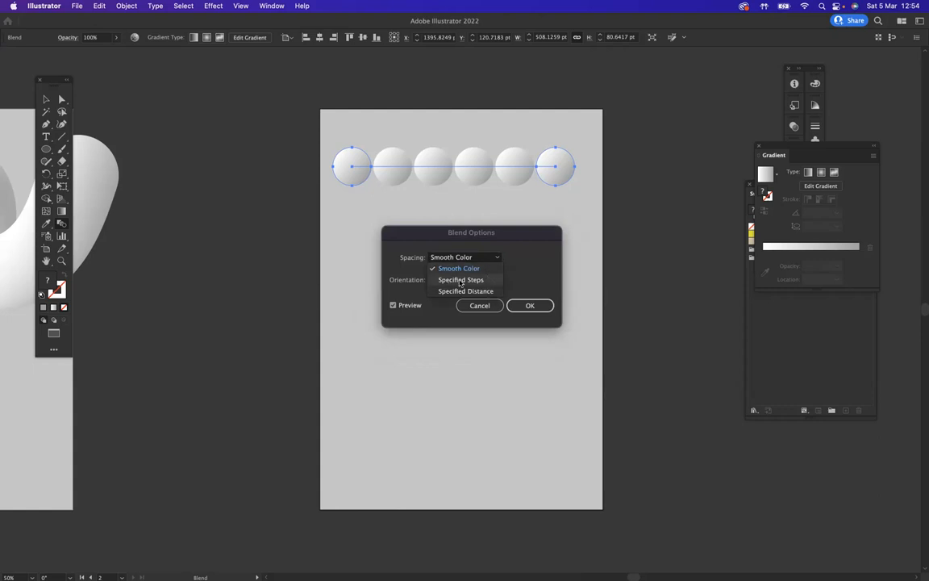
left_click(461, 279)
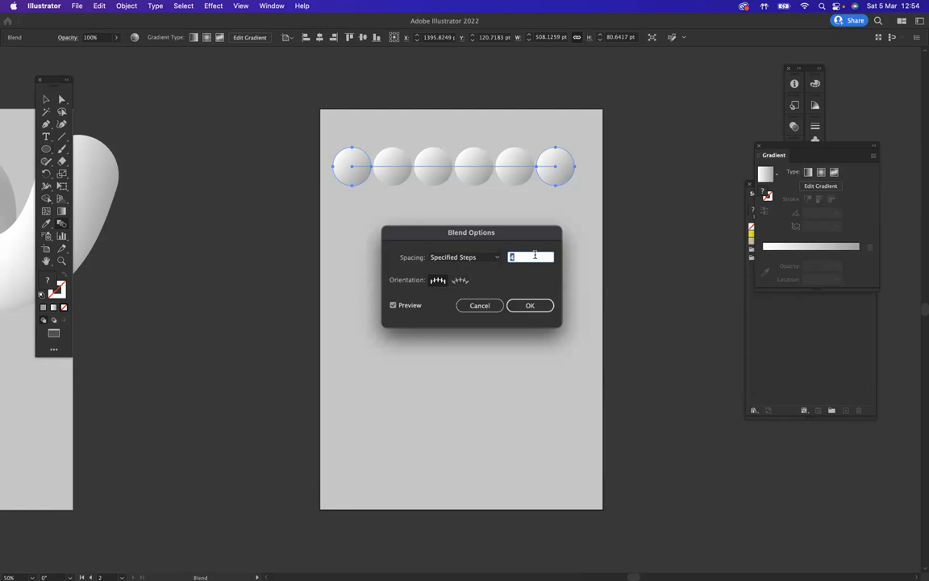
type("600")
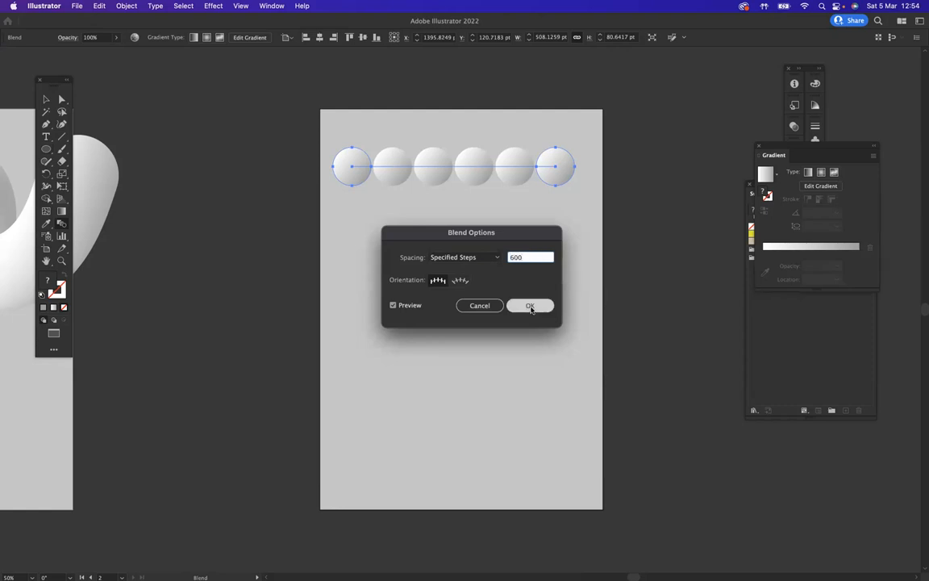
left_click(529, 306)
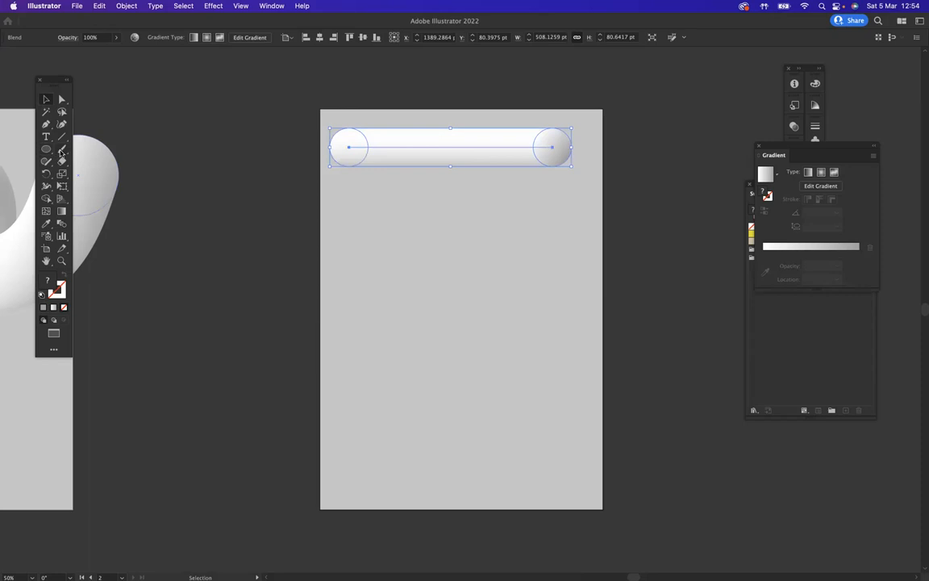
mouse_move(61, 149)
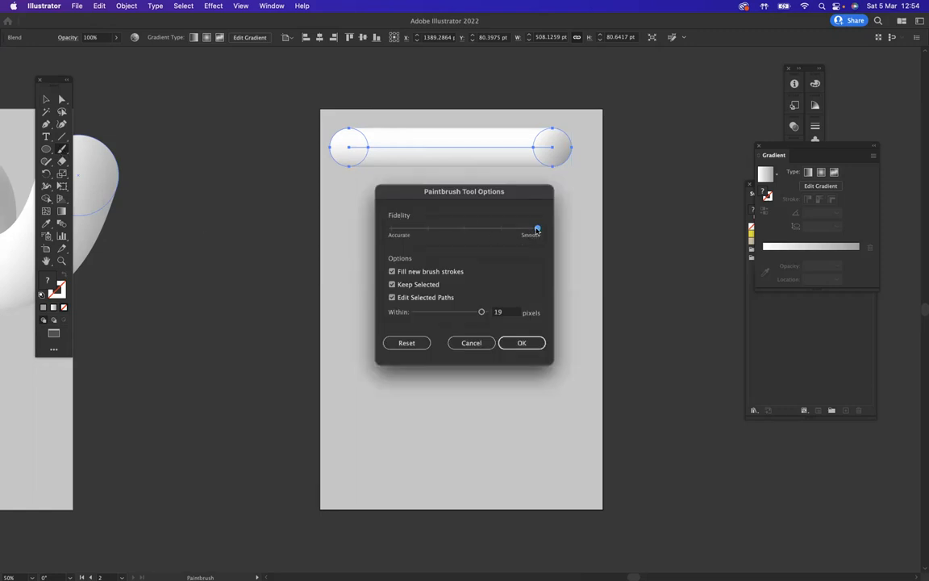
mouse_move(542, 231)
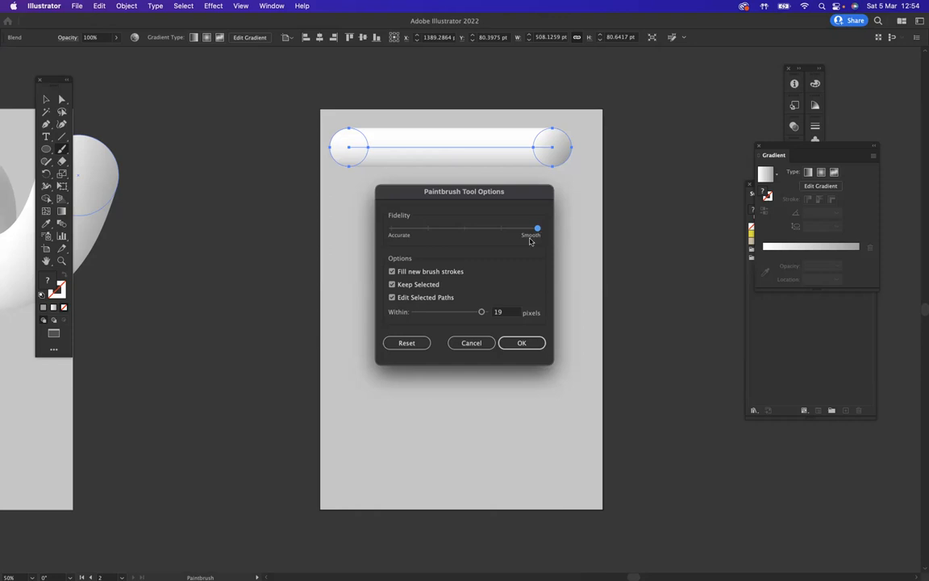
Step: Confirm the smooth Paintbrush settings, draw a three-loop spiral path and select it
left_click(522, 343)
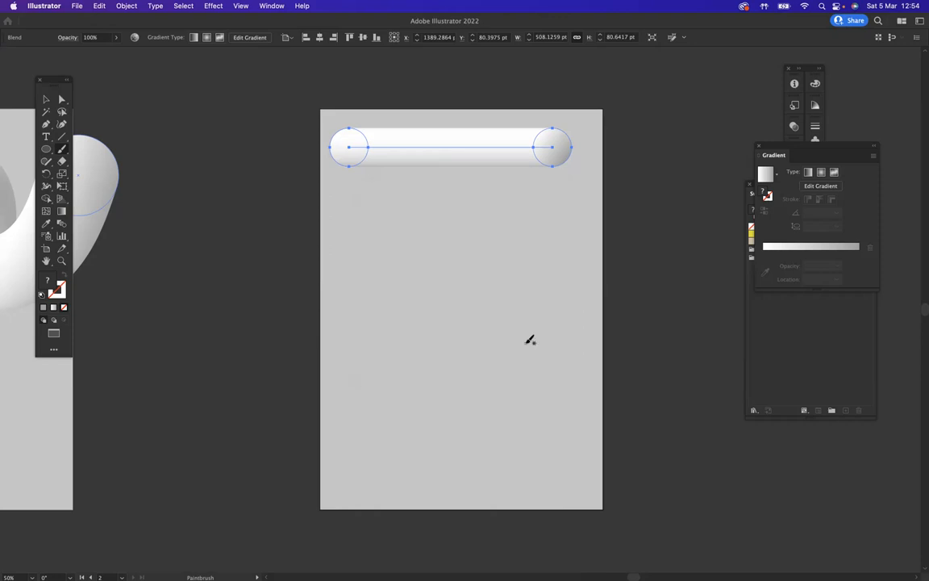
mouse_move(280, 450)
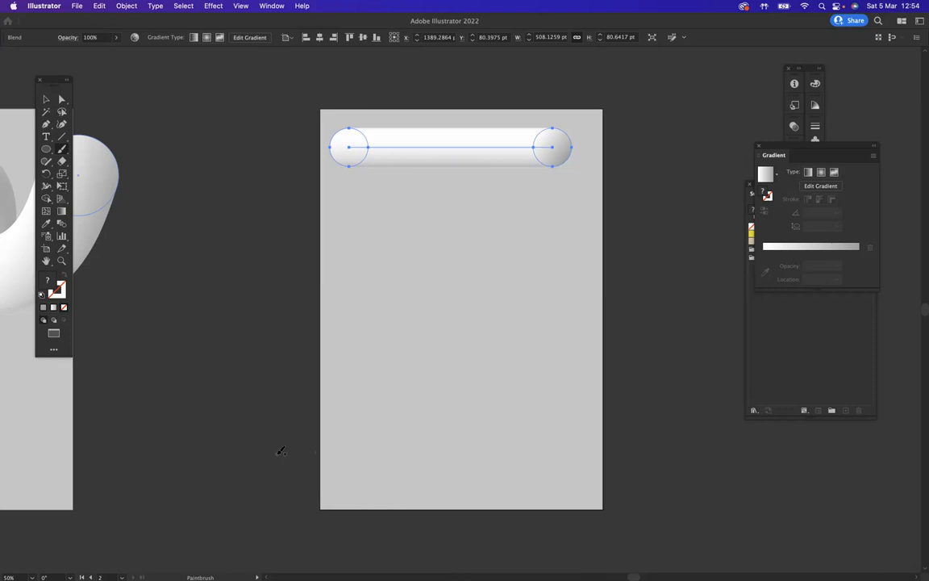
mouse_move(274, 400)
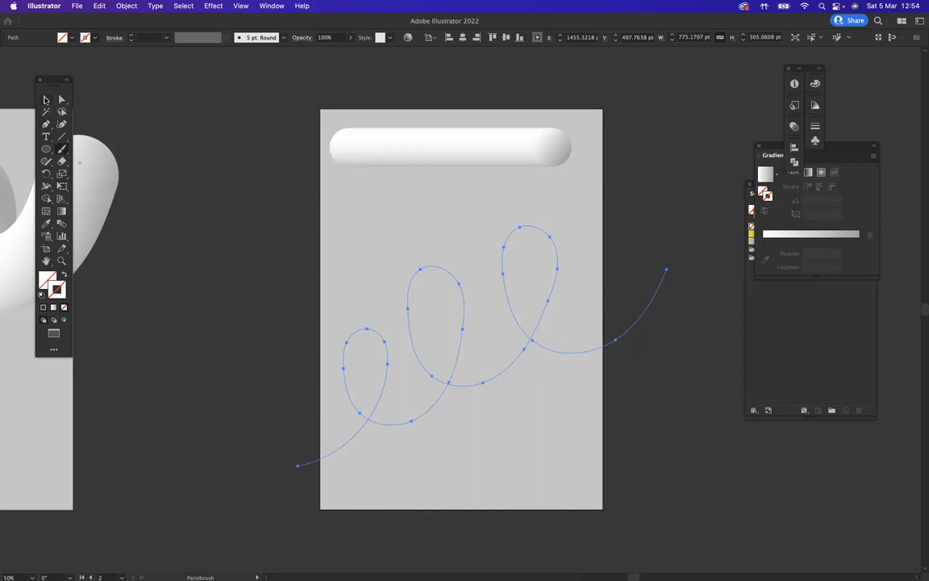
left_click(460, 335)
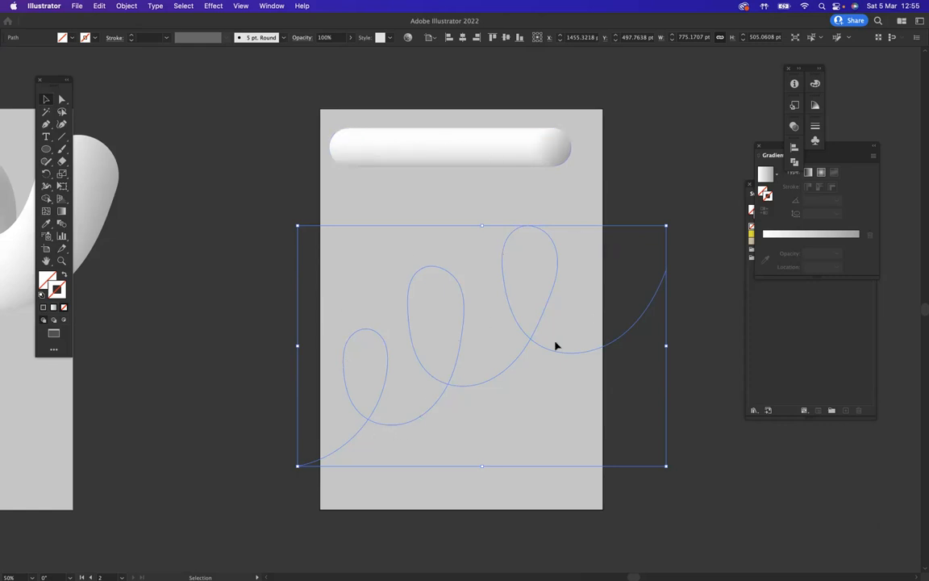
mouse_move(431, 118)
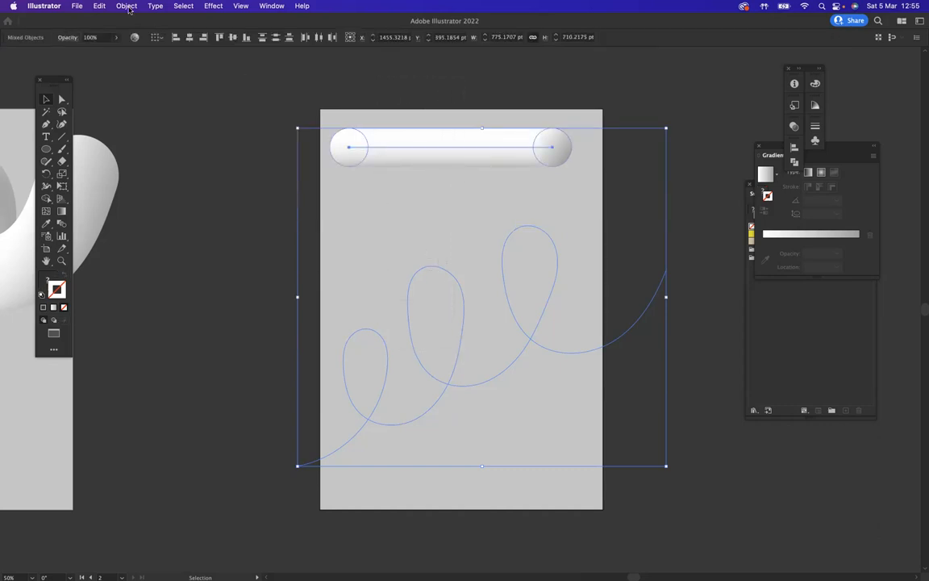
Step: Apply Object > Blend > Replace Spine so the glossy blend follows the spiral path
left_click(126, 6)
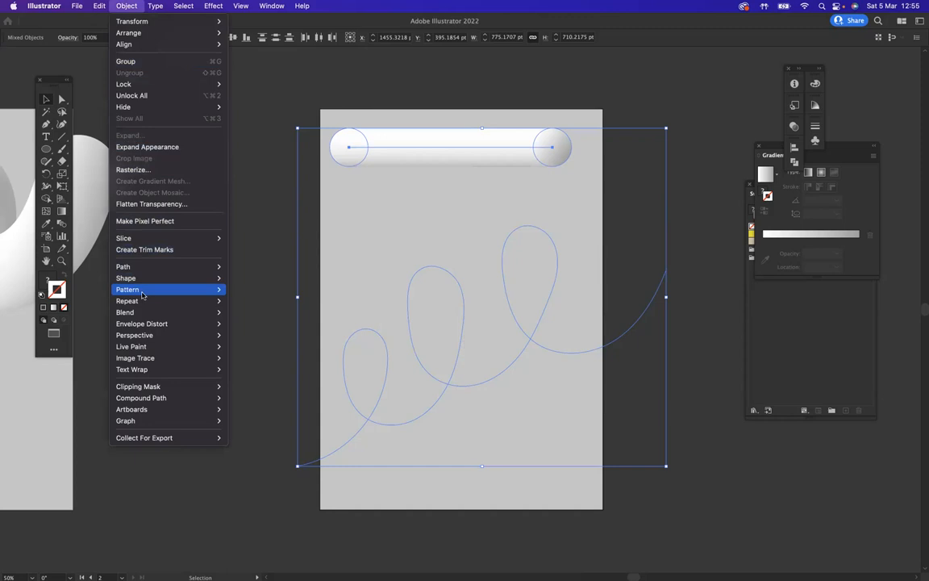
mouse_move(126, 313)
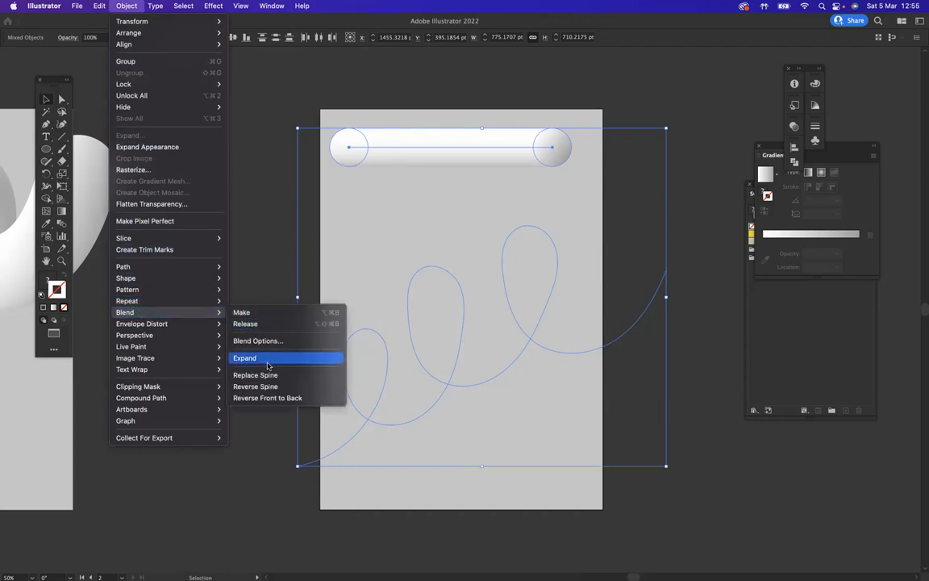
mouse_move(254, 374)
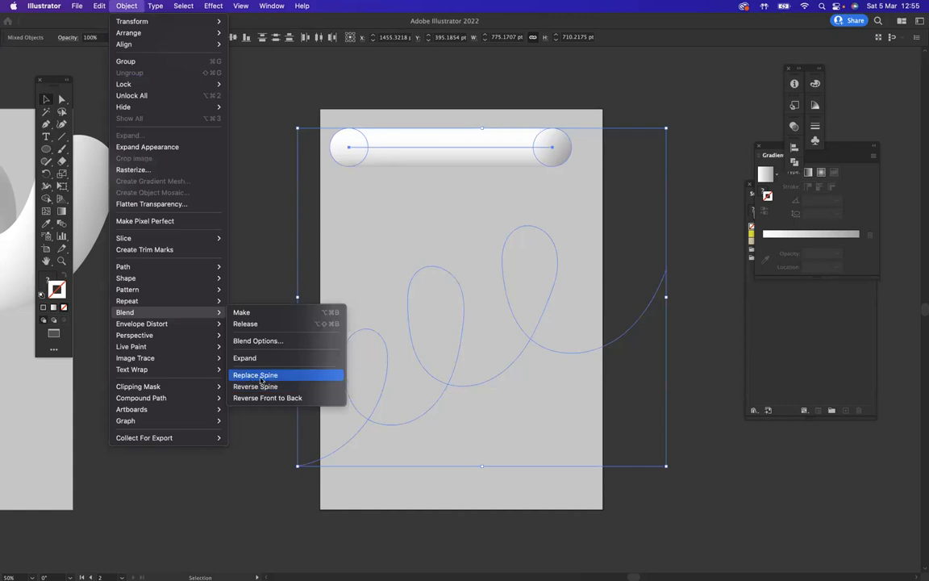
left_click(255, 375)
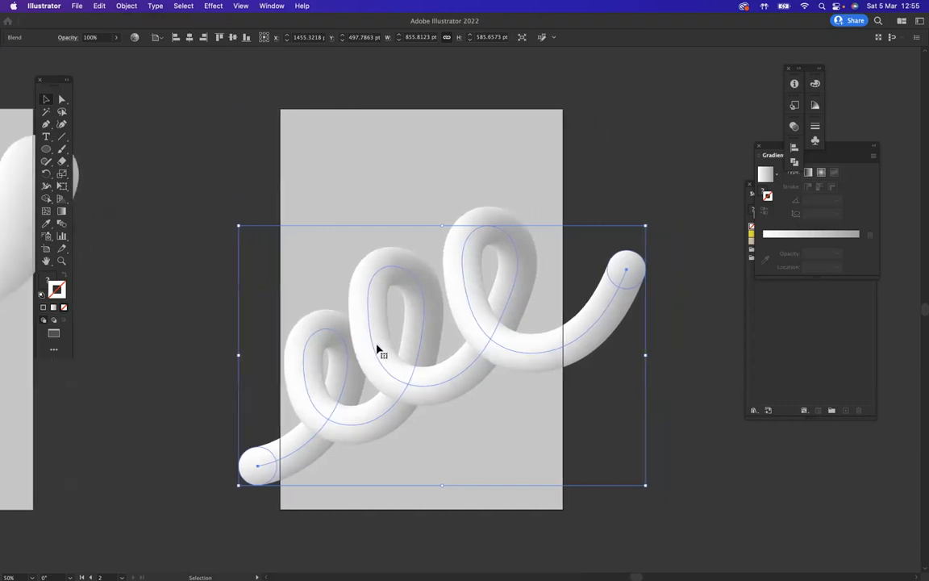
mouse_move(281, 150)
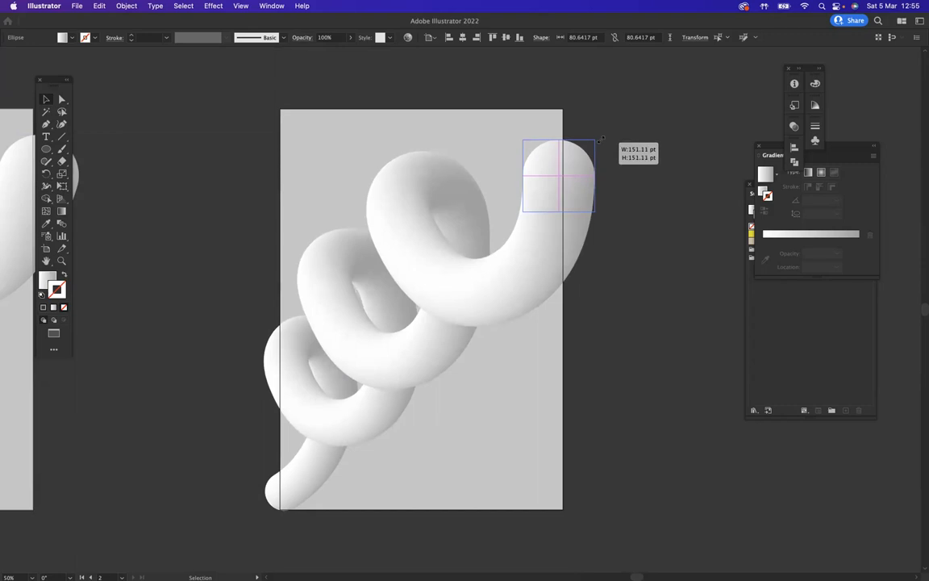
Step: Enlarge the blend's end circle to thicken the tube, then choose Trim View
left_click_drag(600, 137, 605, 132)
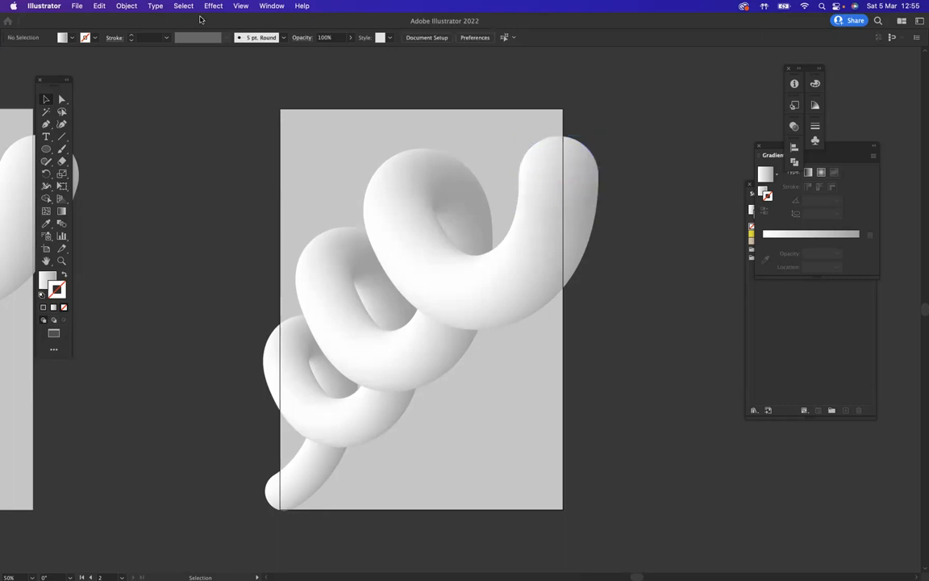
left_click(241, 6)
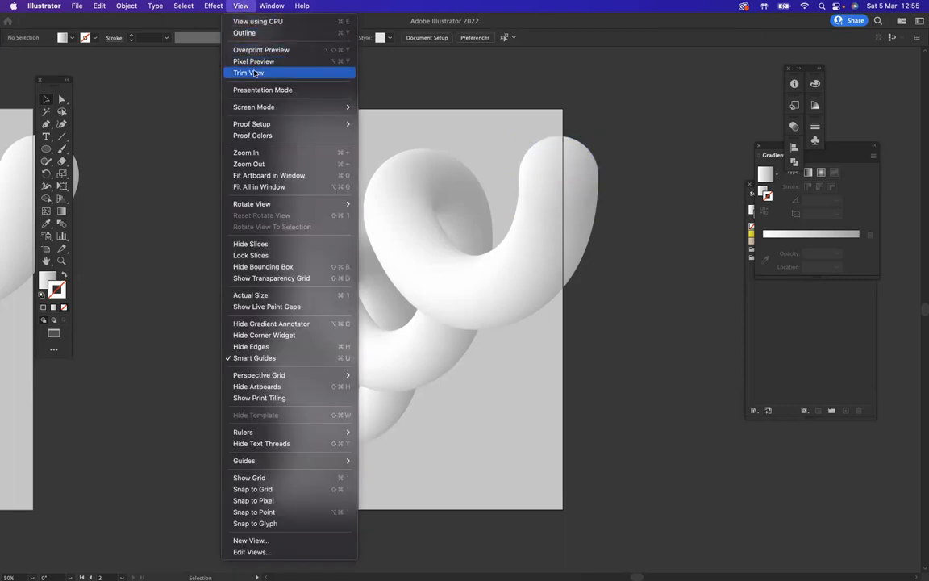